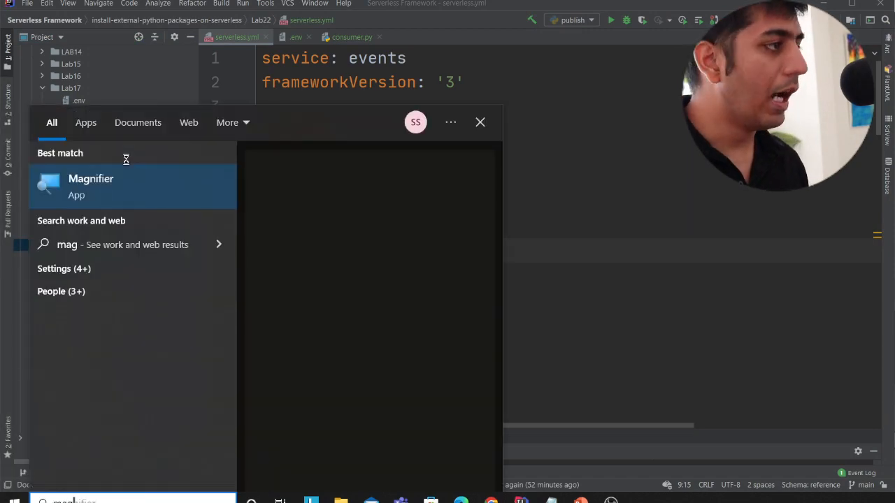
Launch Windows Magnifier at 400% and bring up serverless.yml from the Lab22 project
left_click(91, 186)
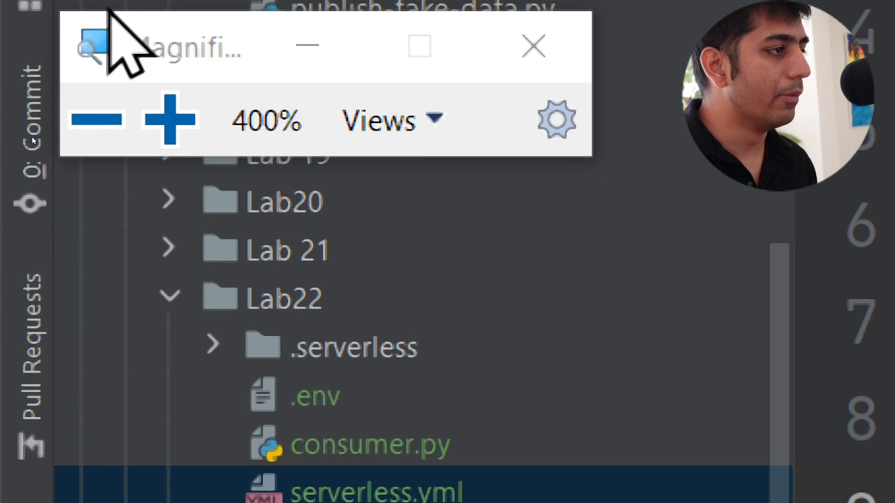
scroll("down", 3)
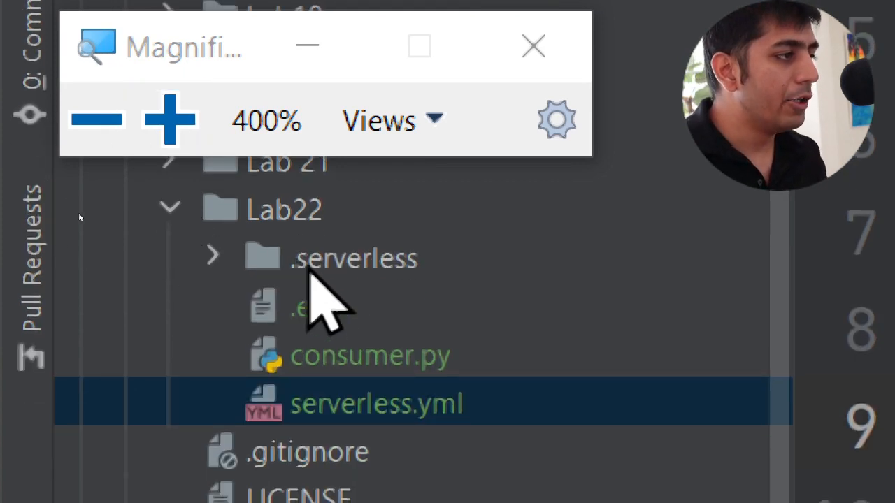
mouse_move(356, 403)
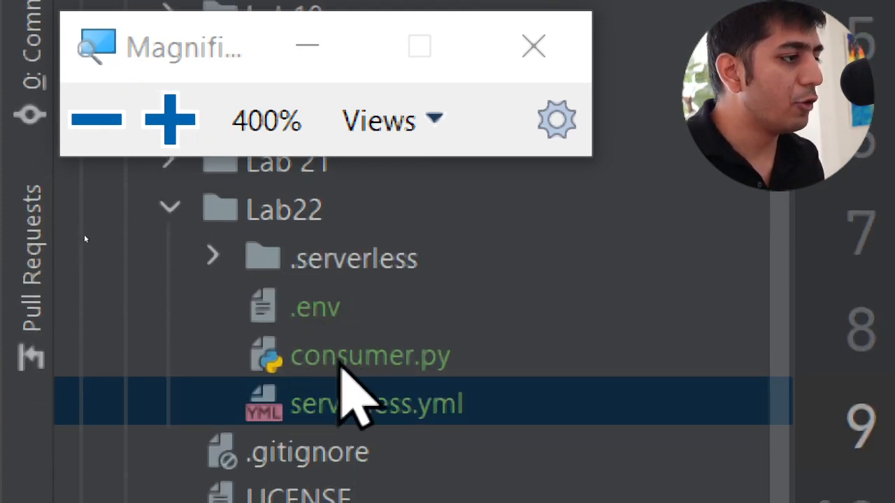
mouse_move(356, 433)
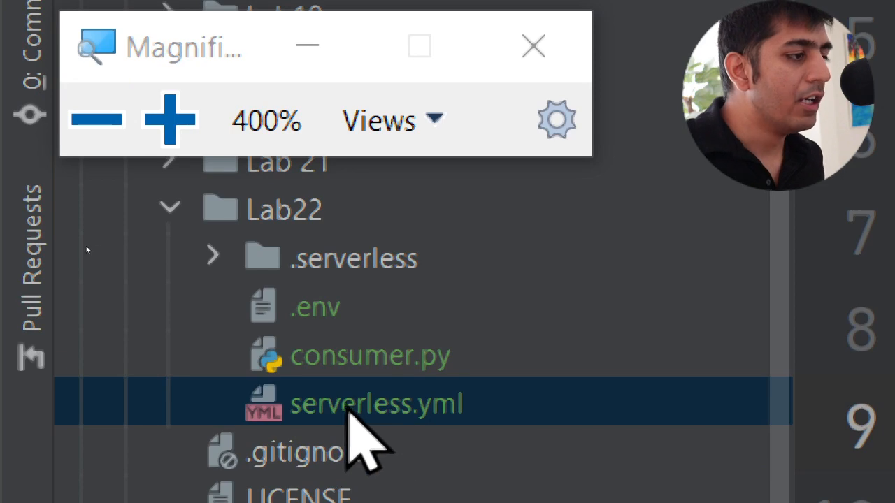
left_click(533, 46)
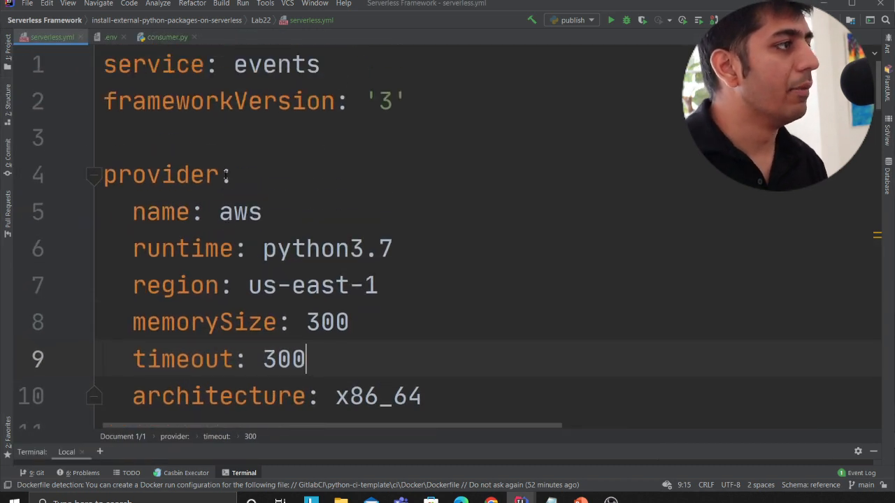
double_click(154, 64)
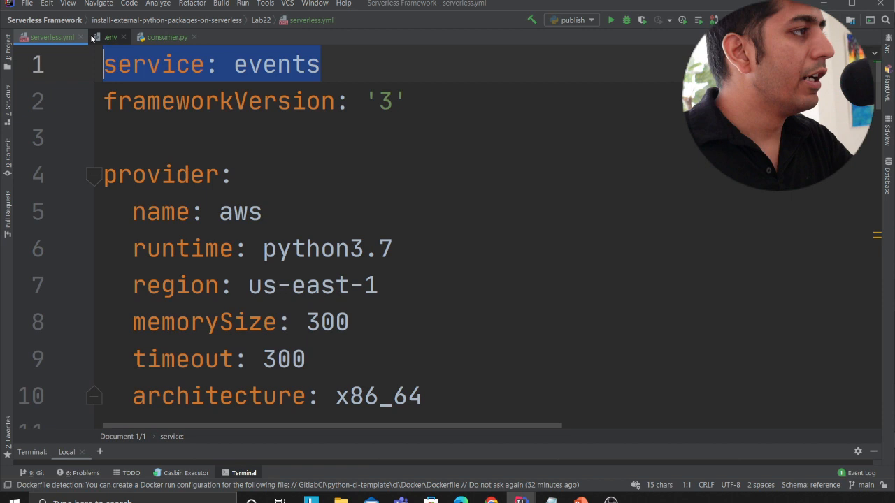
left_click(109, 138)
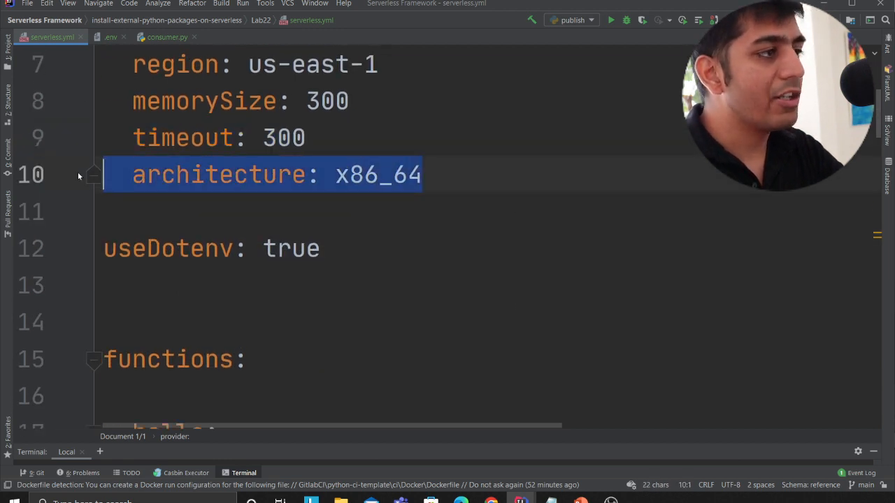
scroll("down", 3)
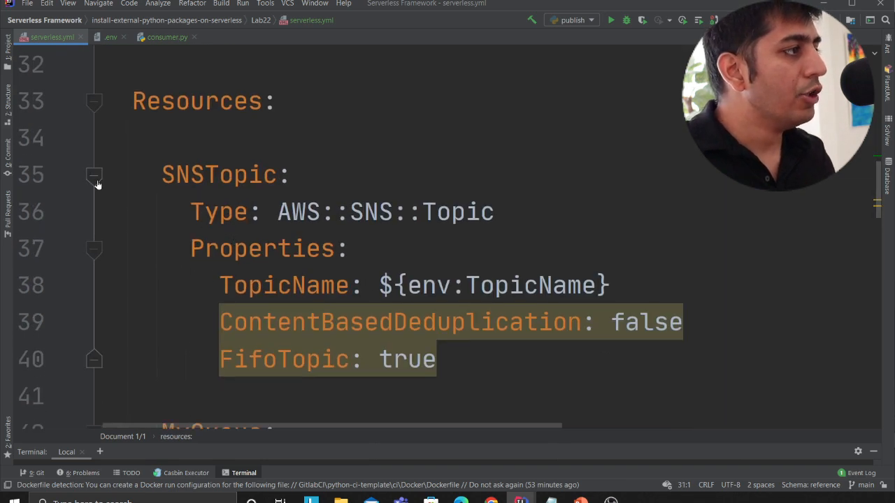
Review the SNSTopic resource's AWS::SNS::Topic type and env TopicName reference, then show the .env file
left_click(94, 175)
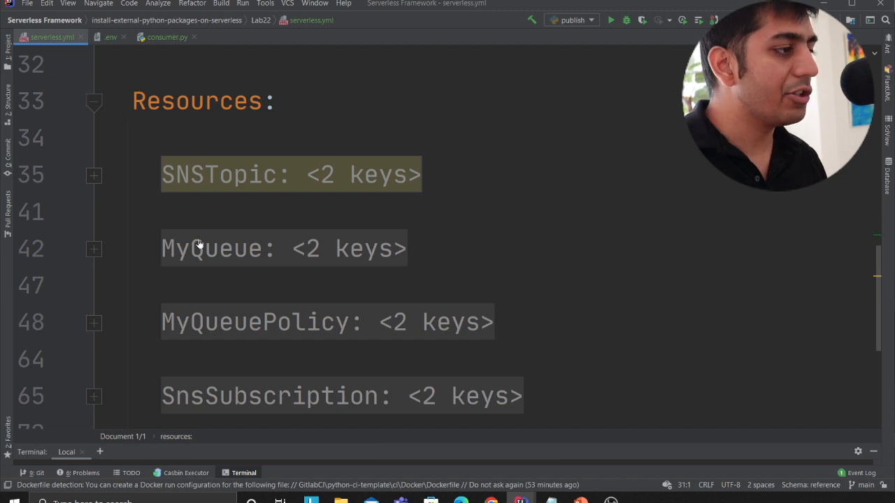
left_click(94, 176)
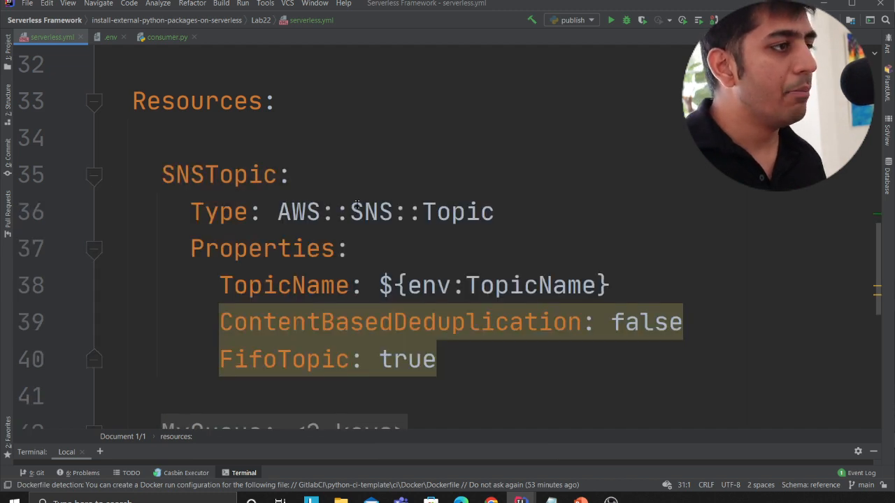
double_click(370, 213)
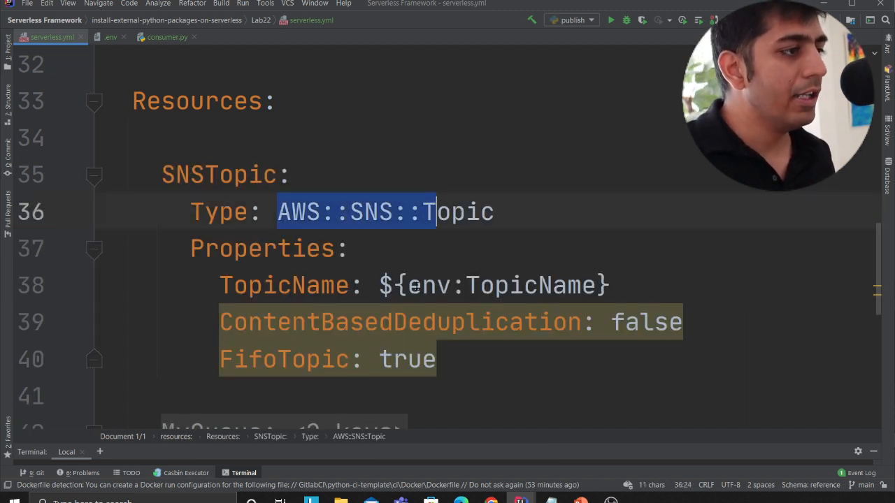
double_click(427, 285)
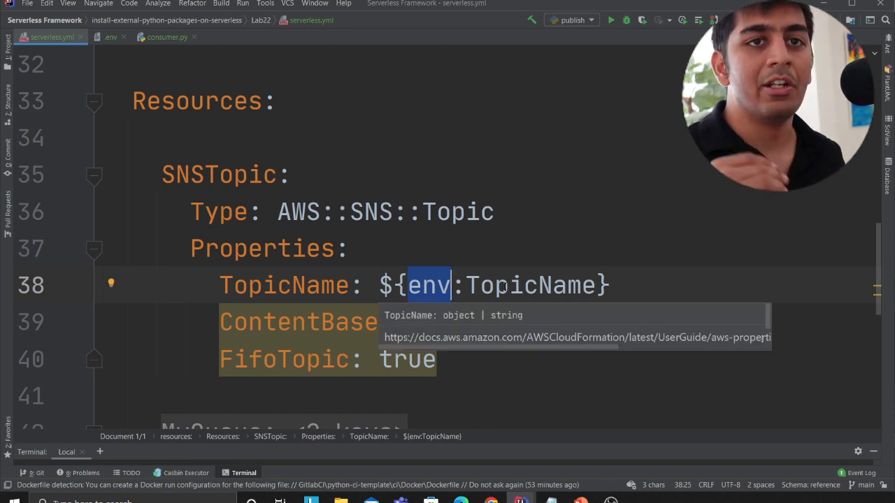
double_click(530, 285)
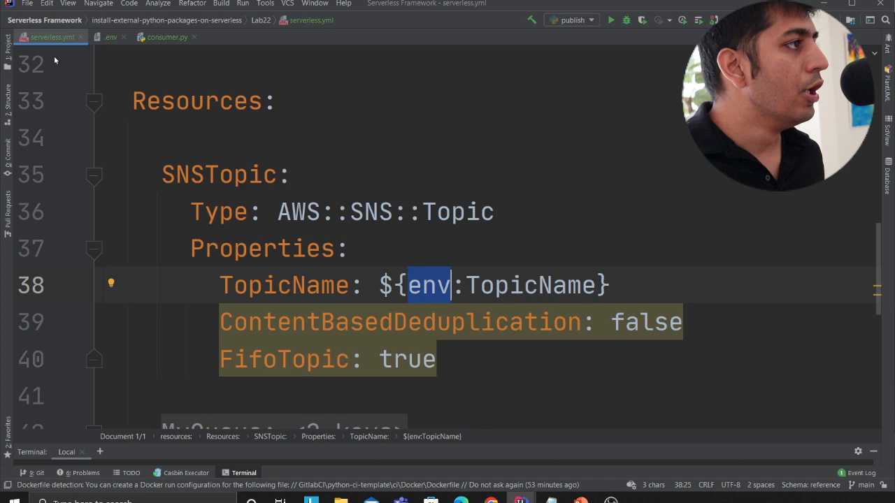
left_click(111, 36)
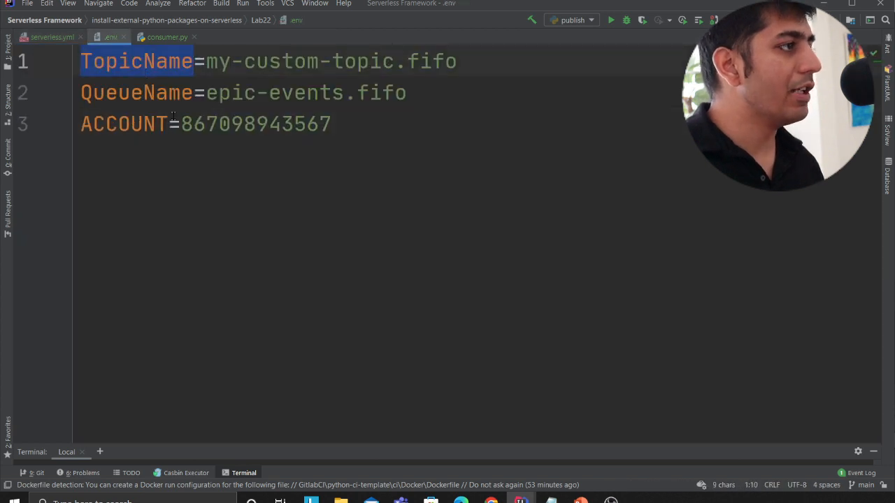
Point out the TopicName value my-custom-topic.fifo in the .env file
left_click(52, 36)
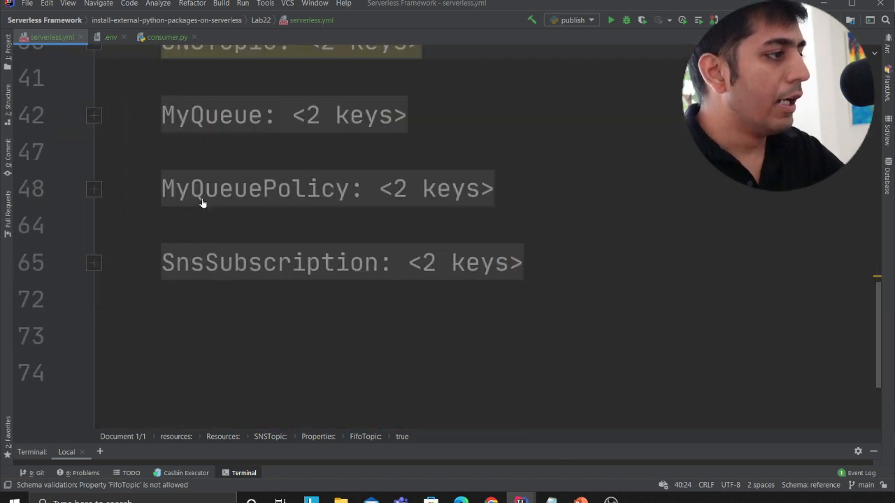
Review MyQueue's AWS::SQS::Queue type, FifoQueue setting and QueueName env reference, then fold it
left_click(94, 115)
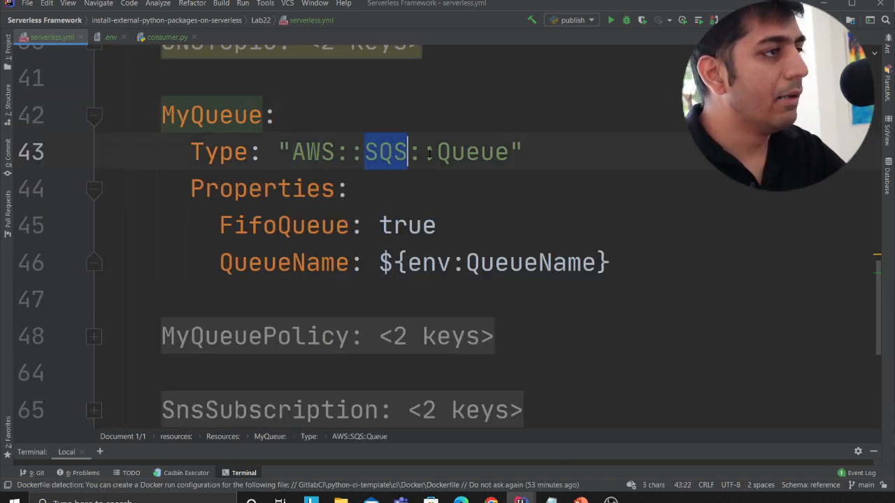
double_click(283, 225)
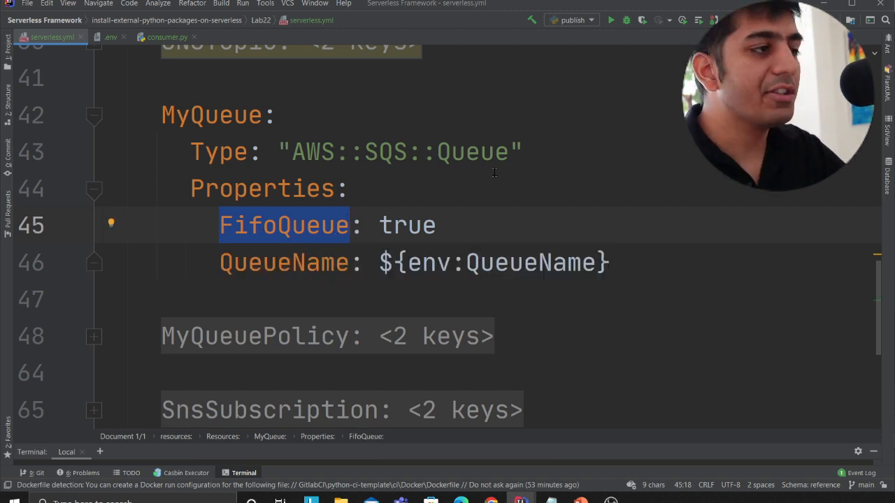
left_click(352, 188)
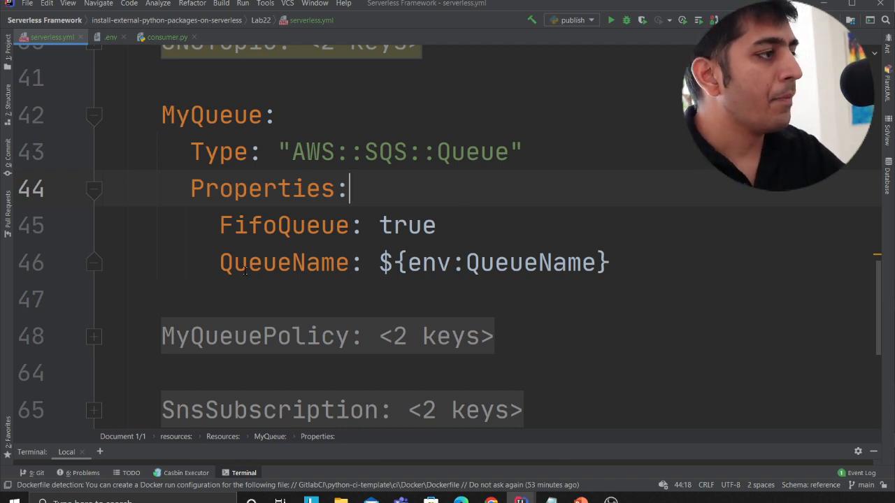
double_click(528, 263)
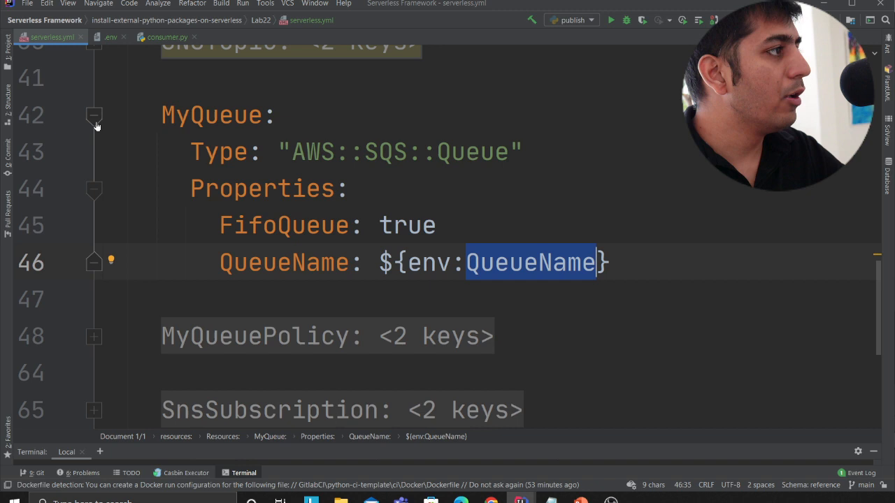
left_click(95, 115)
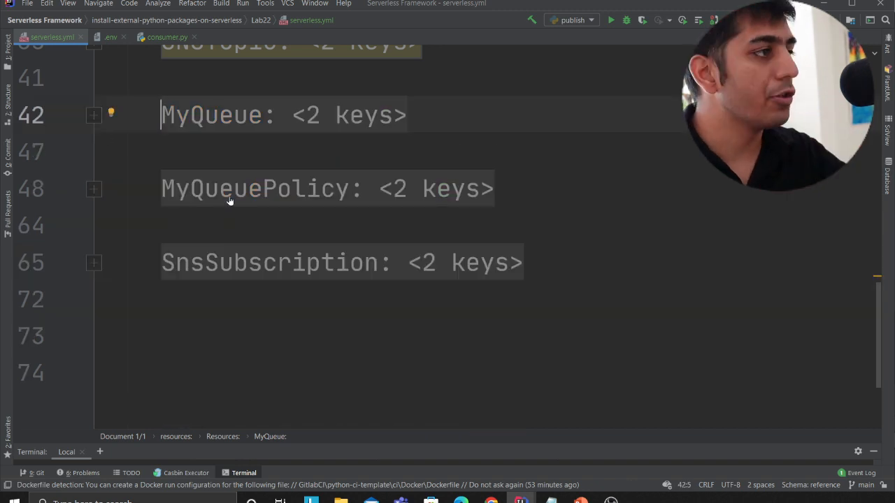
Unfold MyQueuePolicy and point out the queue policy resource
left_click(94, 188)
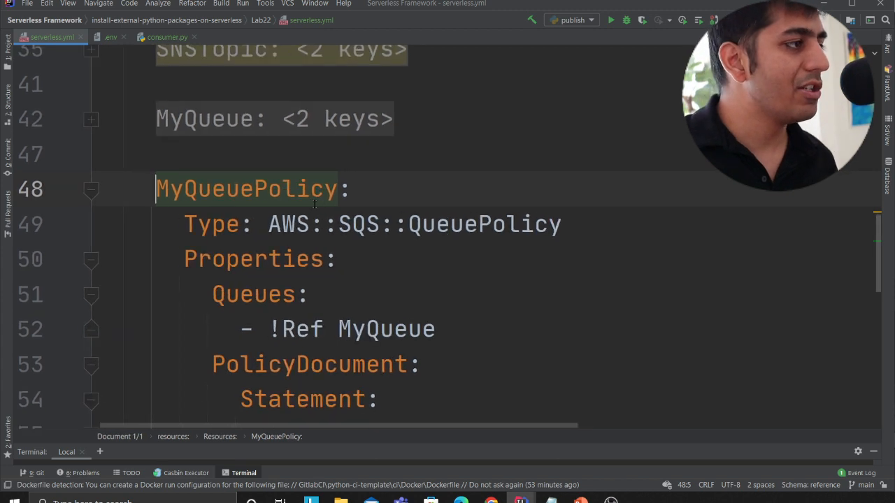
double_click(288, 224)
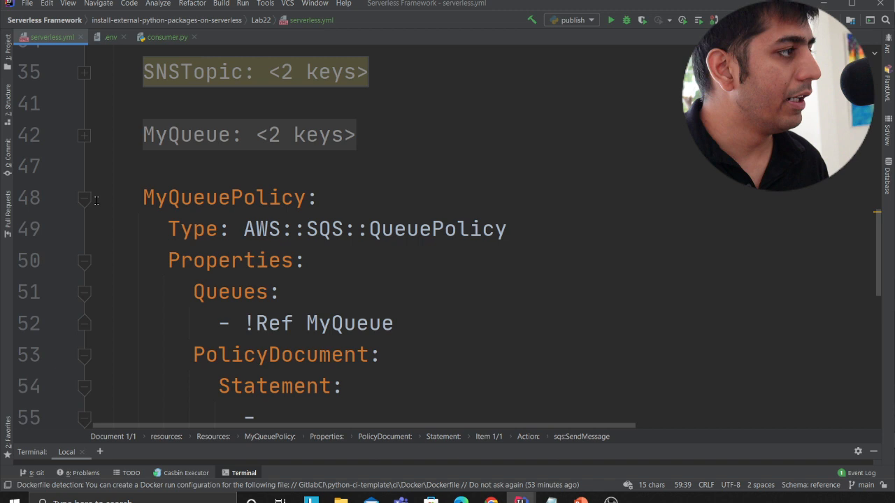
scroll("down", 3)
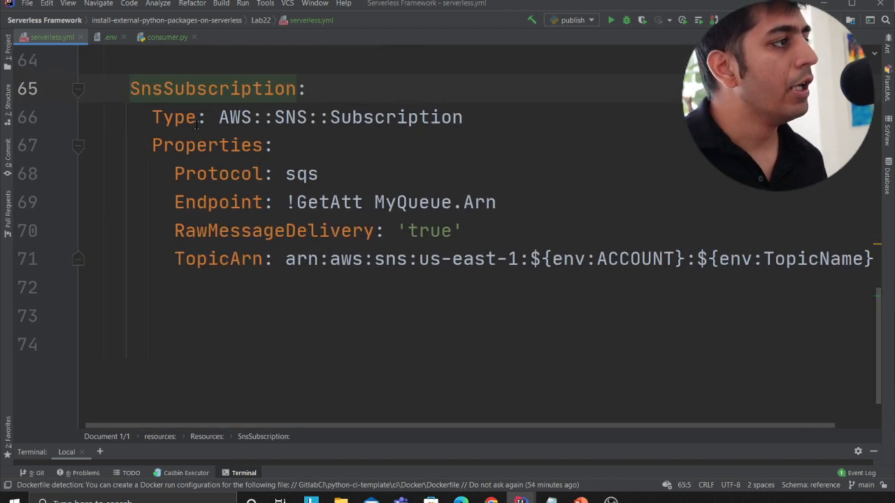
Highlight the SnsSubscription resource and its Endpoint !GetAtt MyQueue.Arn
double_click(341, 118)
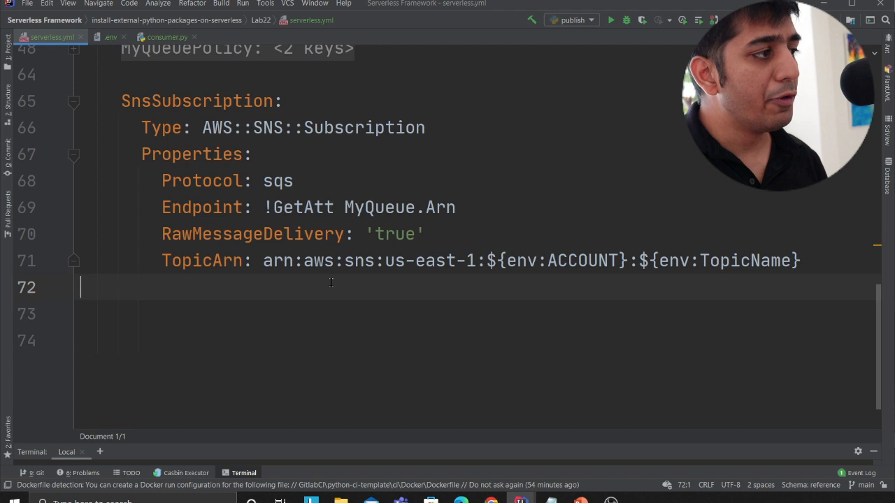
double_click(499, 262)
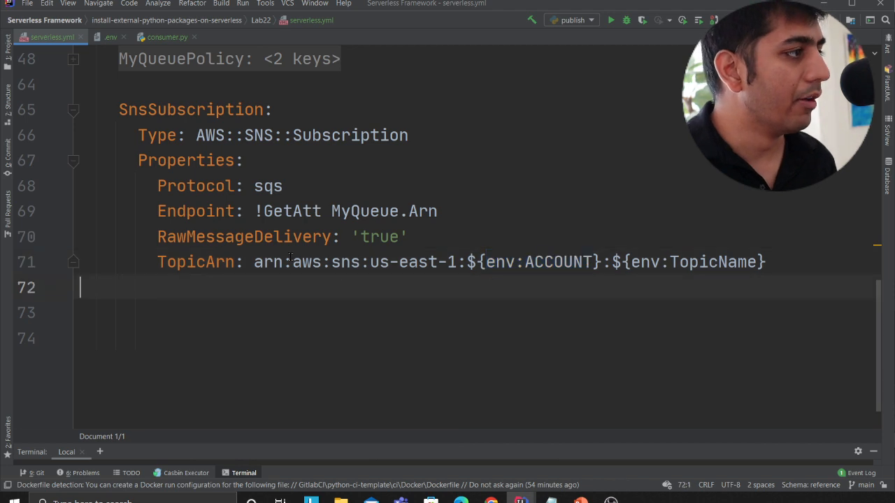
double_click(196, 209)
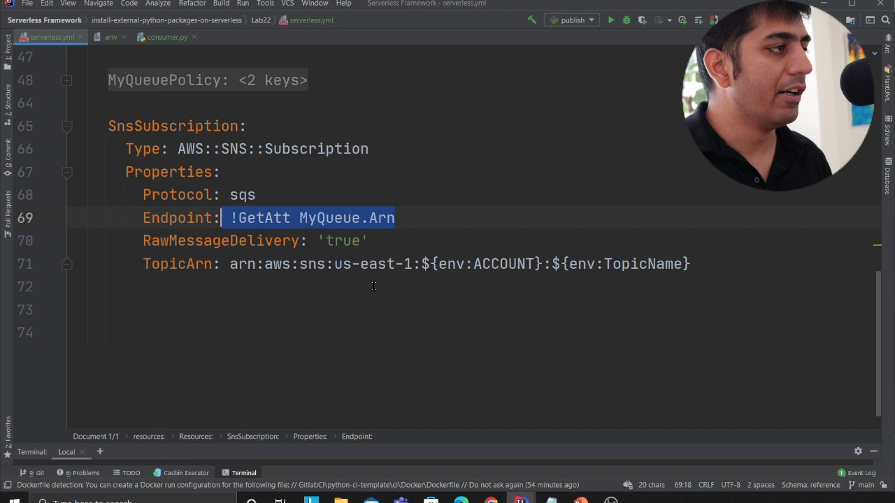
left_click(8, 43)
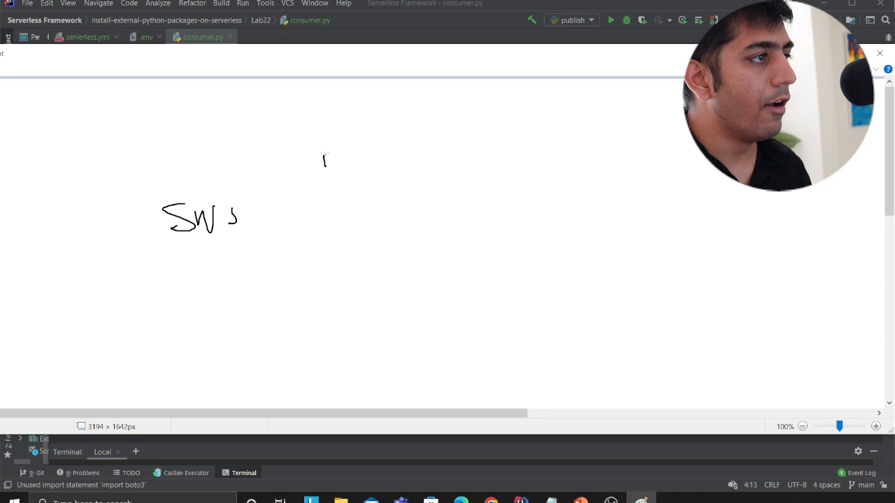
Draw strokes of the SNS fan-out to two queues with Lambda symbols
left_click_drag(323, 161, 403, 185)
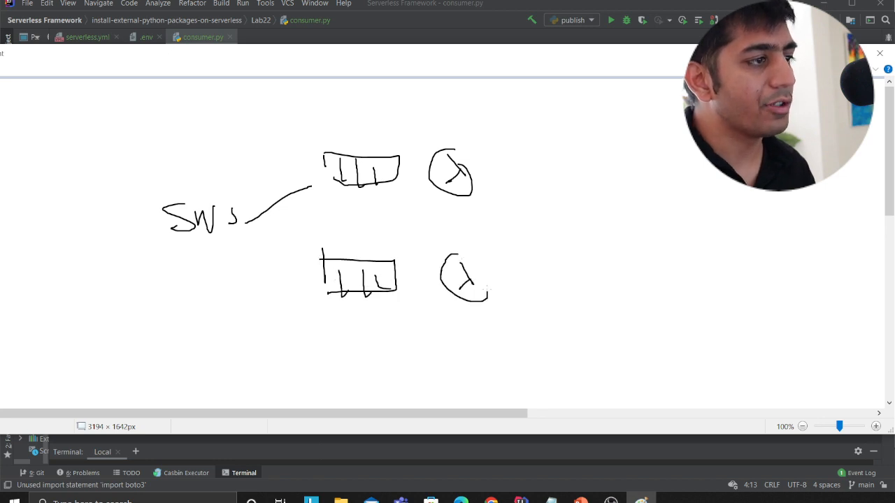
left_click_drag(223, 245, 319, 289)
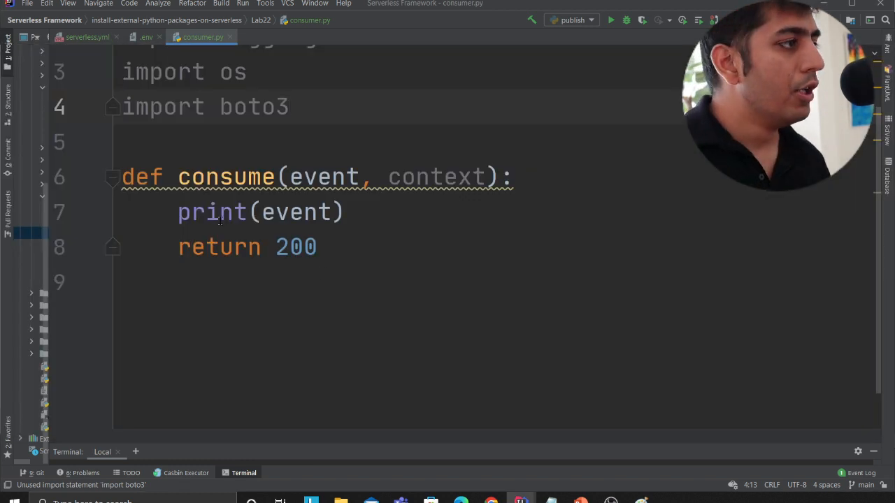
Note consumer.py printing the event, run sls deploy to stack events-dev, then switch to the AWS console
double_click(296, 213)
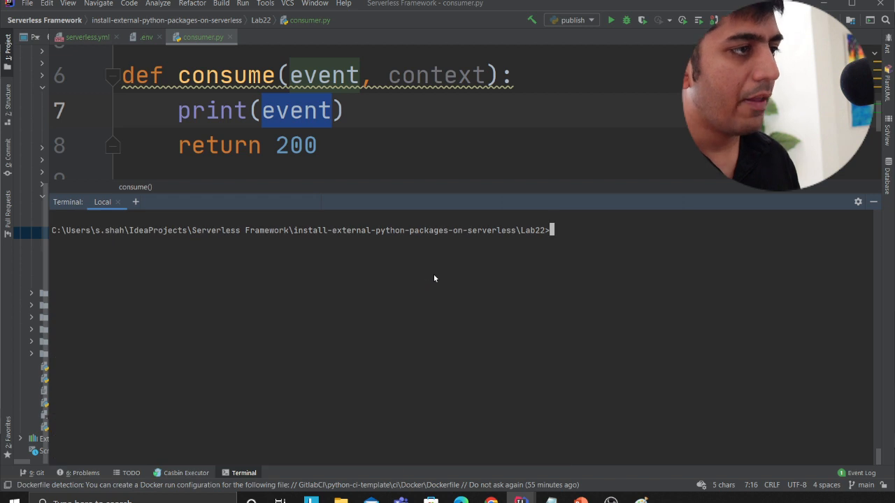
type("sls deploy")
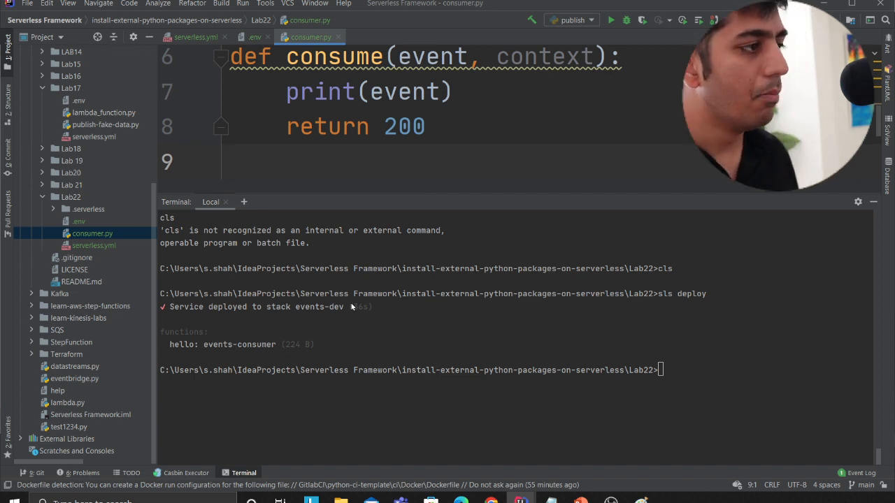
key("alt+tab")
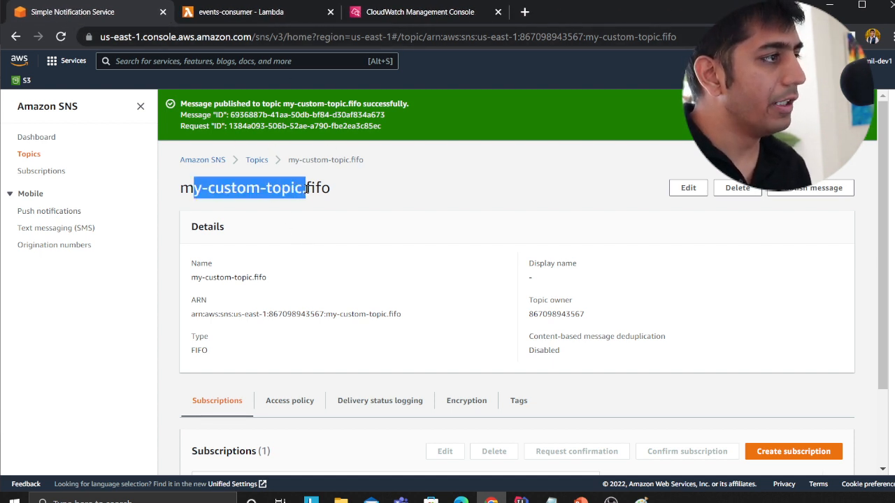
From the SNS topics list, show my-custom-topic.fifo's confirmed SQS subscription to epic-events.fifo
left_click(258, 159)
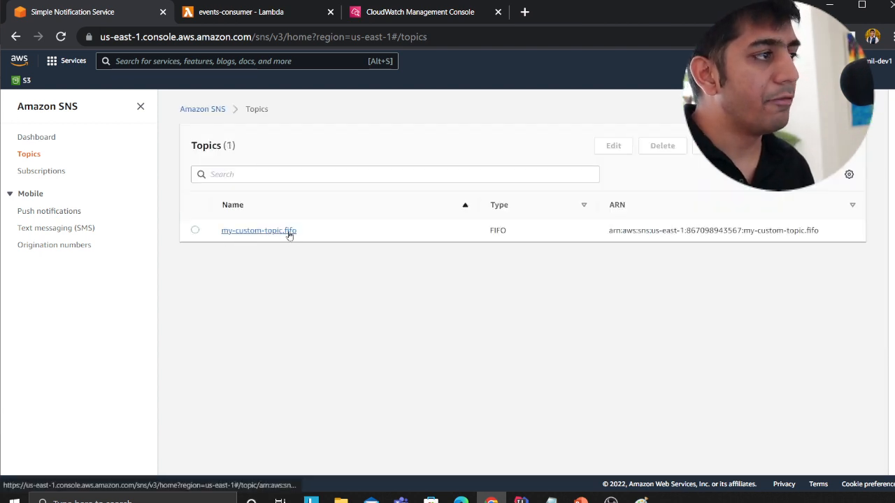
left_click(258, 229)
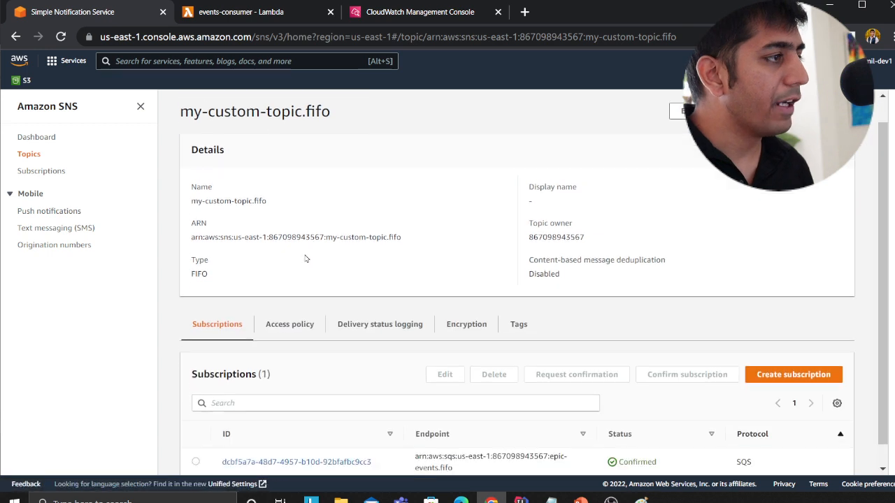
scroll("down", 3)
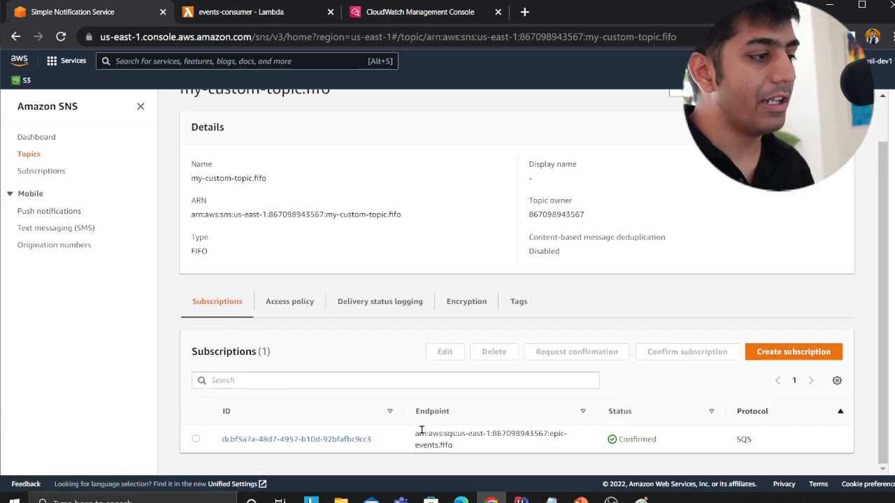
left_click(244, 62)
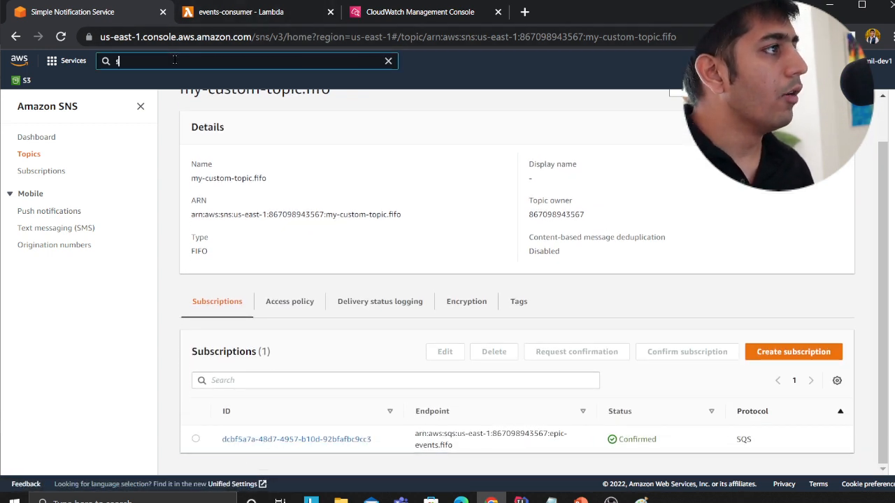
Search 'sqs', view the epic-events.fifo queue's my-custom-topic.fifo subscription, then return to the topic
type("qs")
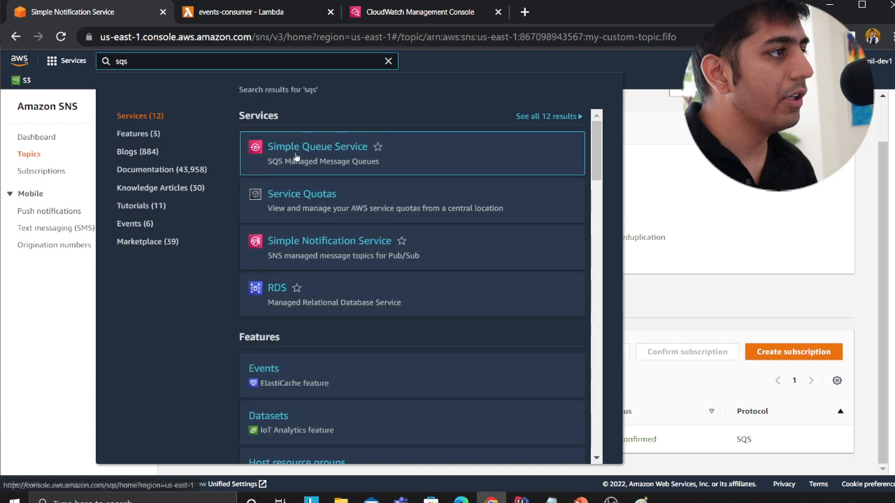
left_click(317, 147)
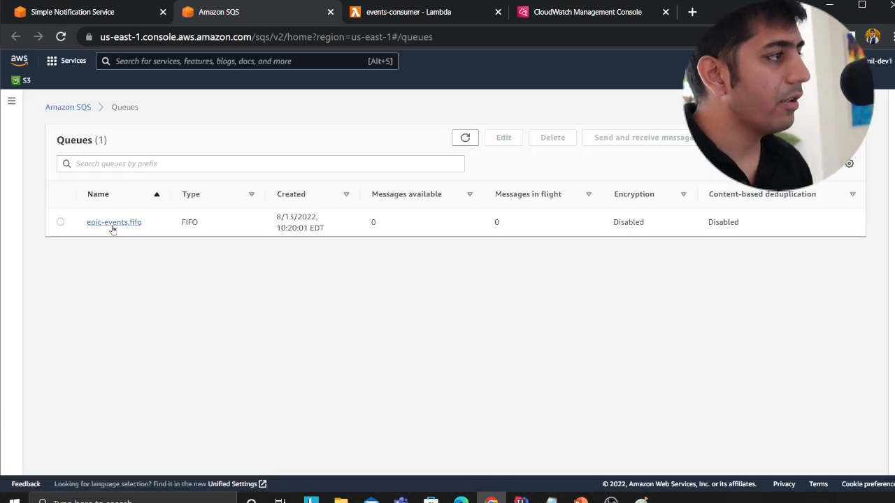
left_click(113, 222)
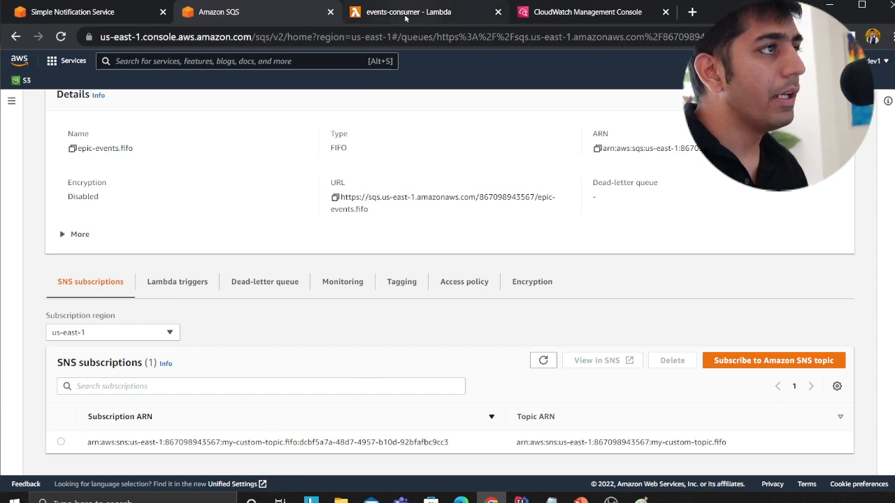
left_click(408, 12)
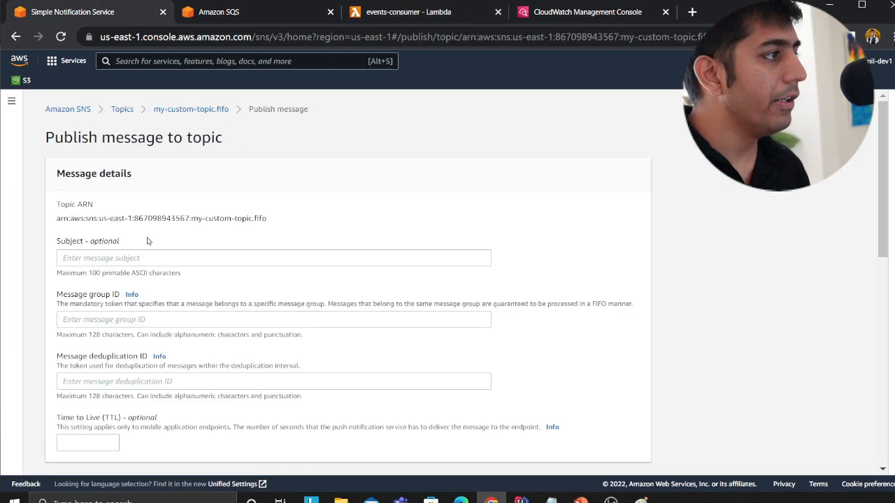
Fill the publish form with subject Hi, group ID Hello and body Hello for my-custom-topic.fifo
type("Hi")
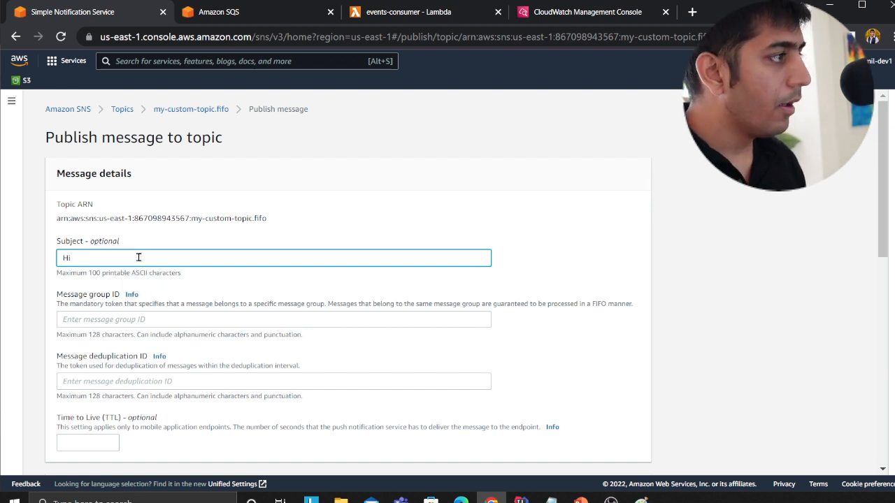
type("Hello")
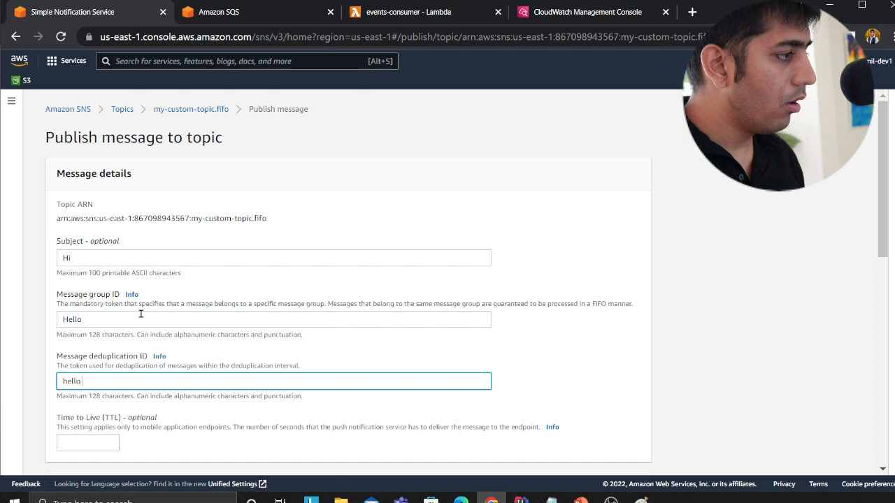
scroll("down", 3)
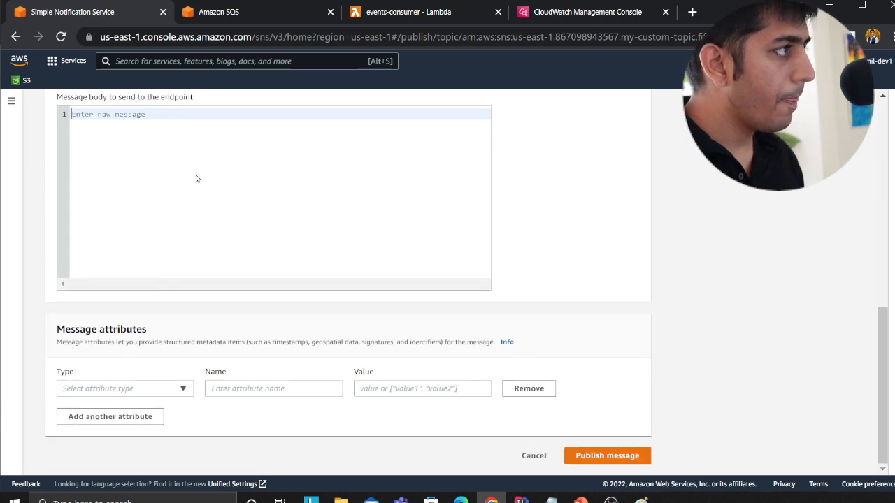
type("Hello")
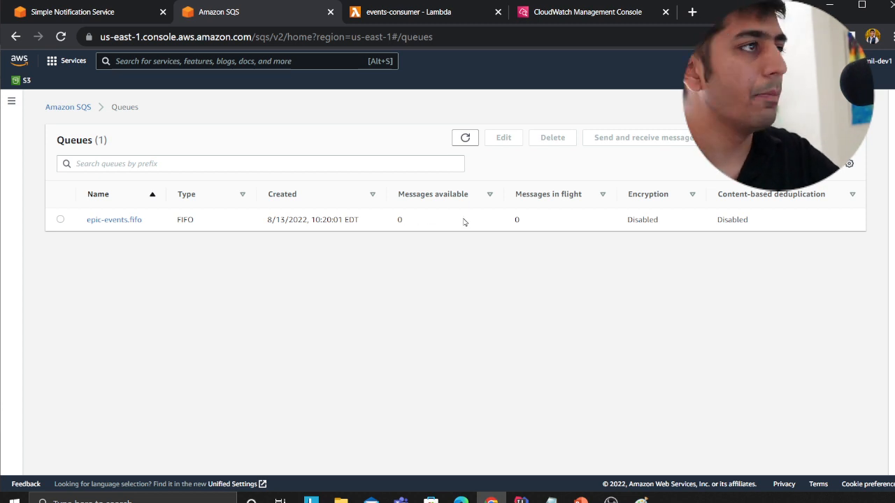
Show the events-consumer Lambda's CloudWatch log events with the printed SQS record
left_click(409, 11)
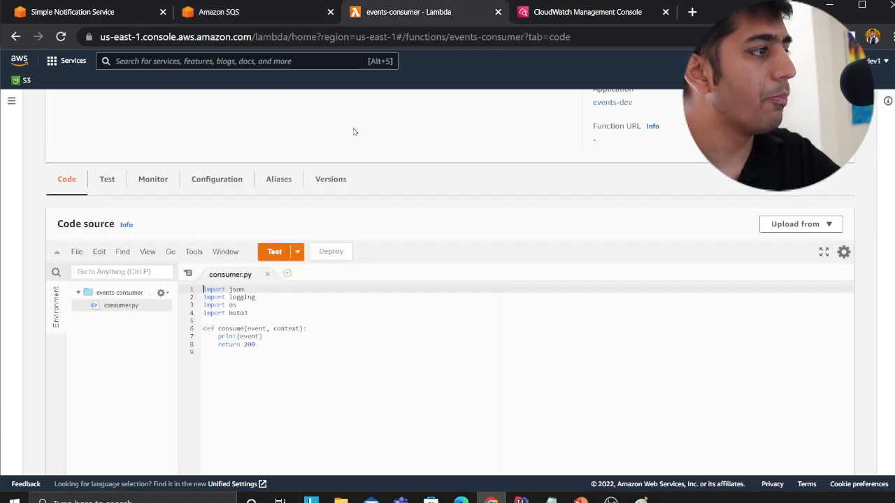
left_click(587, 11)
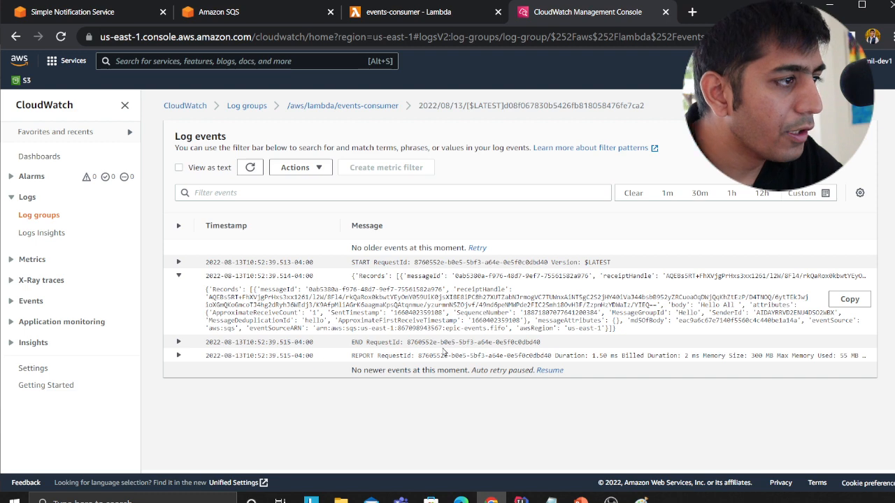
mouse_move(617, 334)
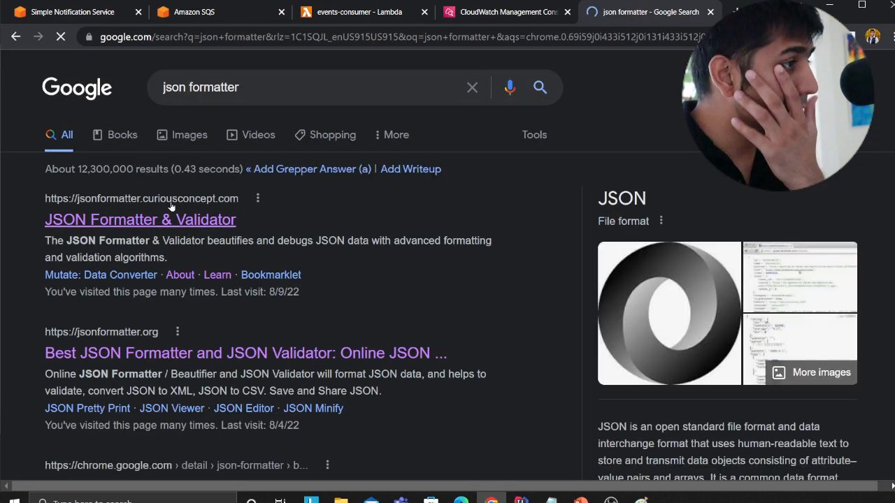
Pretty-print the logged SQS record in JSON Formatter, revealing body 'Hello All', group ID Hello, source epic-events.fifo
left_click(140, 219)
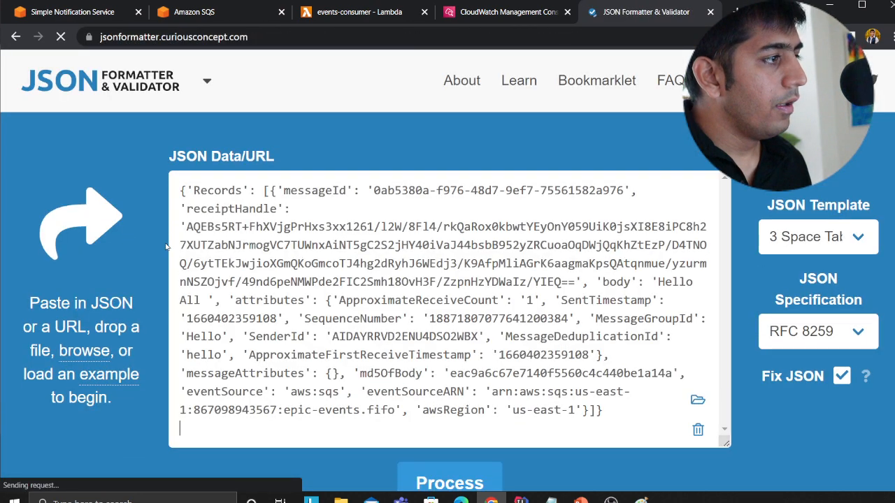
left_click(450, 483)
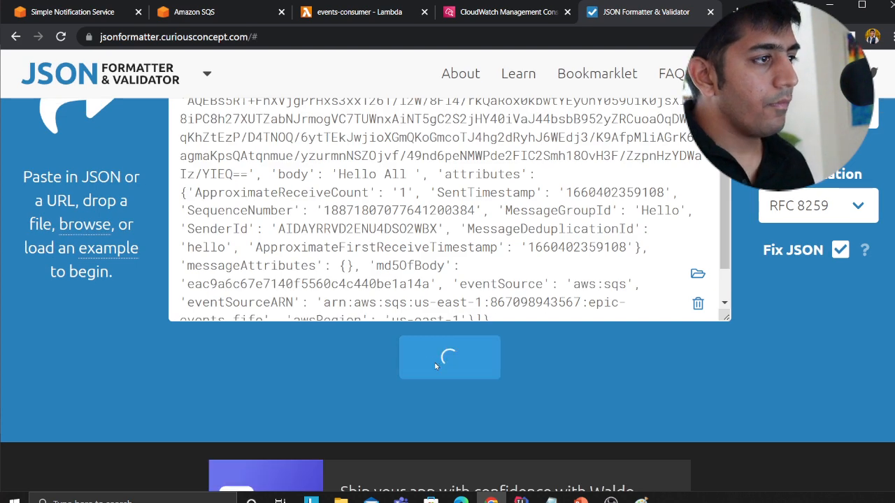
left_click(450, 358)
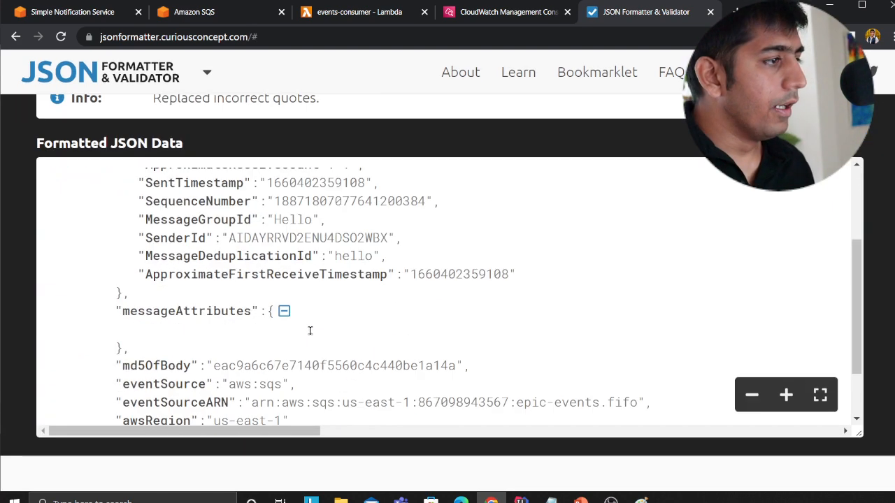
scroll("down", 3)
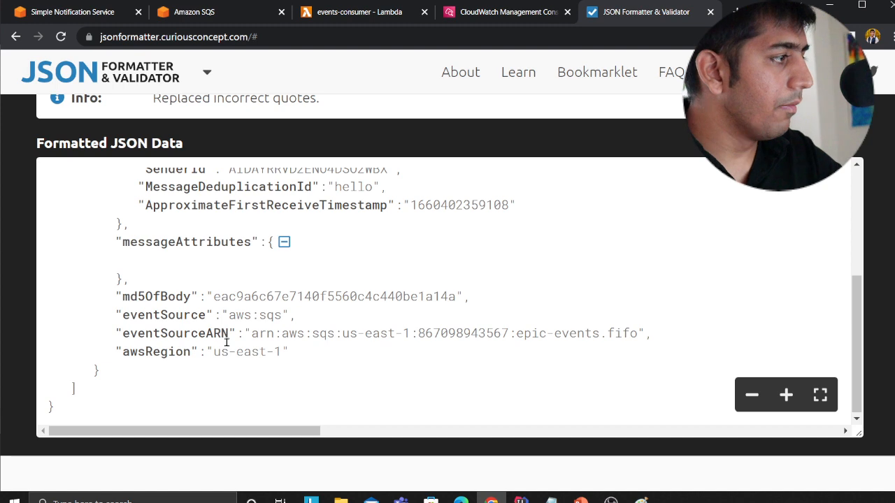
scroll("up", 3)
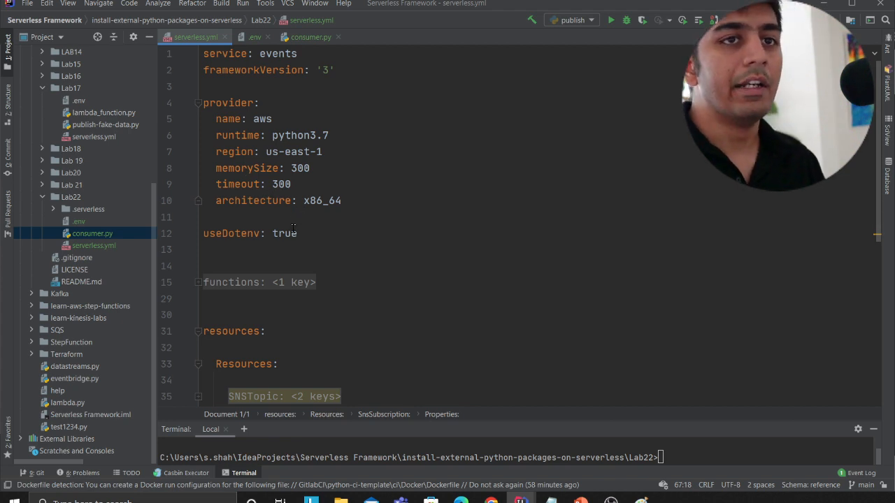
mouse_move(360, 285)
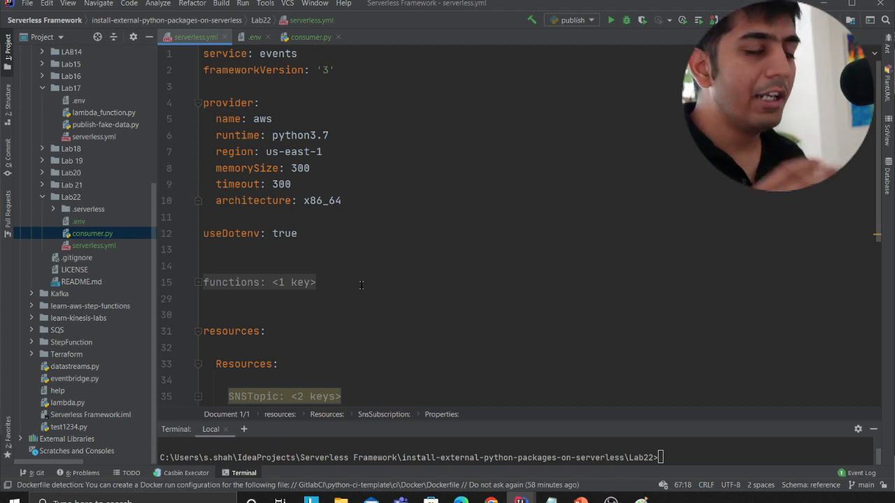